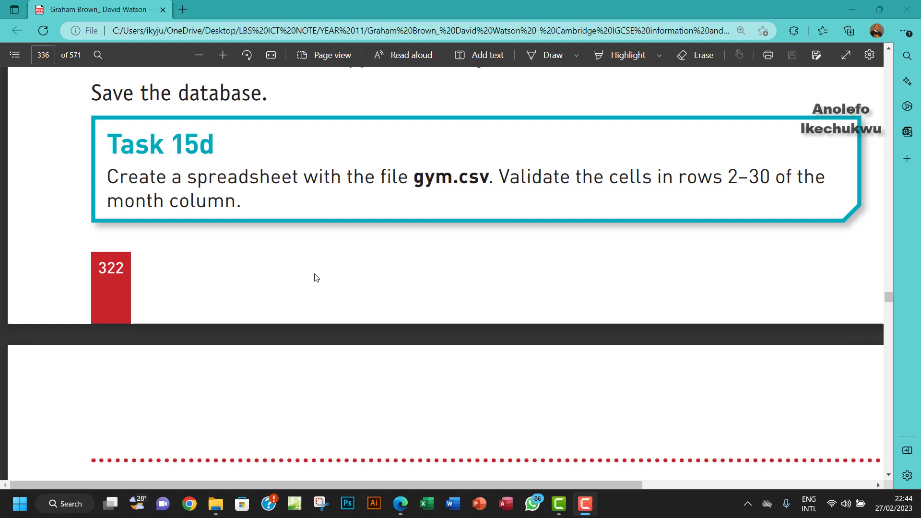
pyautogui.moveTo(402, 214)
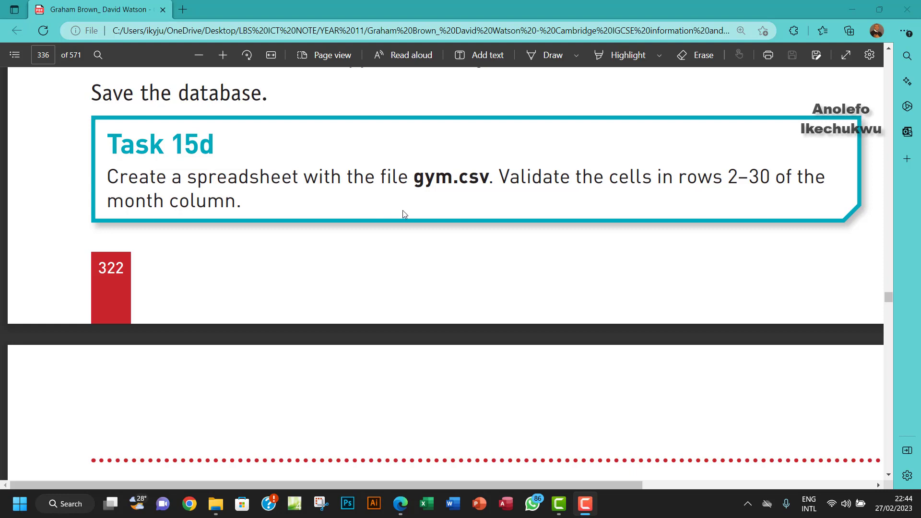
# Step: Open gym.csv in Excel from the Chapter 15 source folder
pyautogui.doubleClick(728, 177)
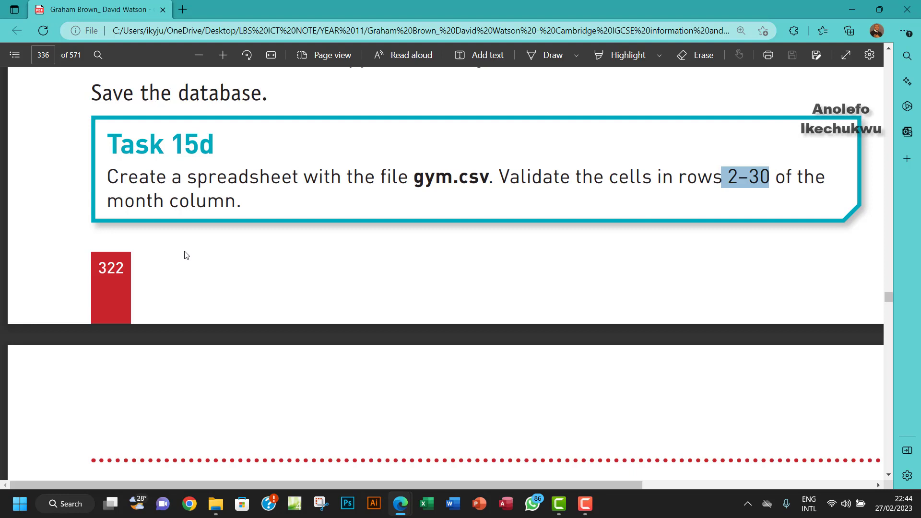
pyautogui.doubleClick(212, 201)
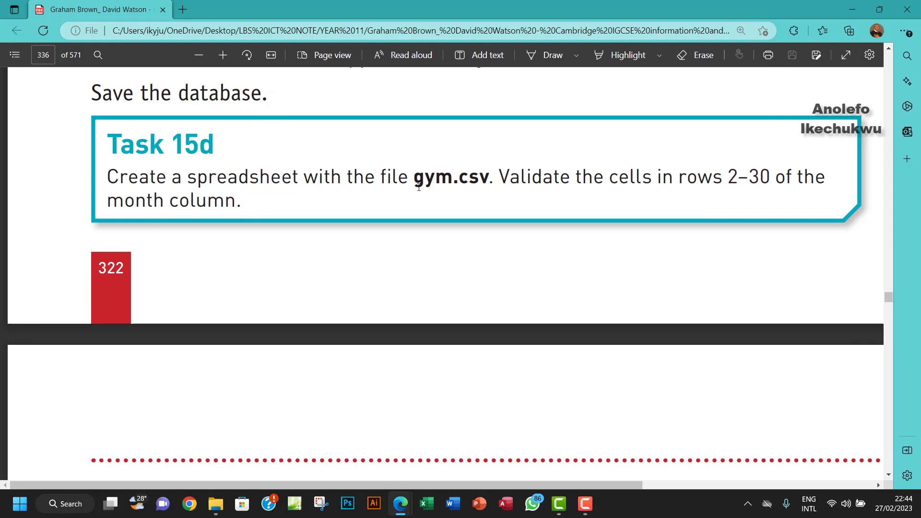
pyautogui.doubleClick(449, 177)
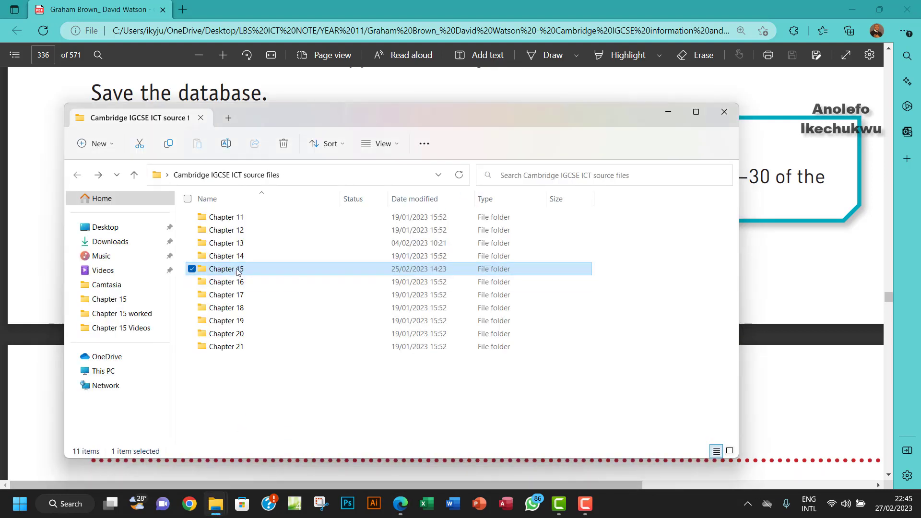
pyautogui.doubleClick(225, 269)
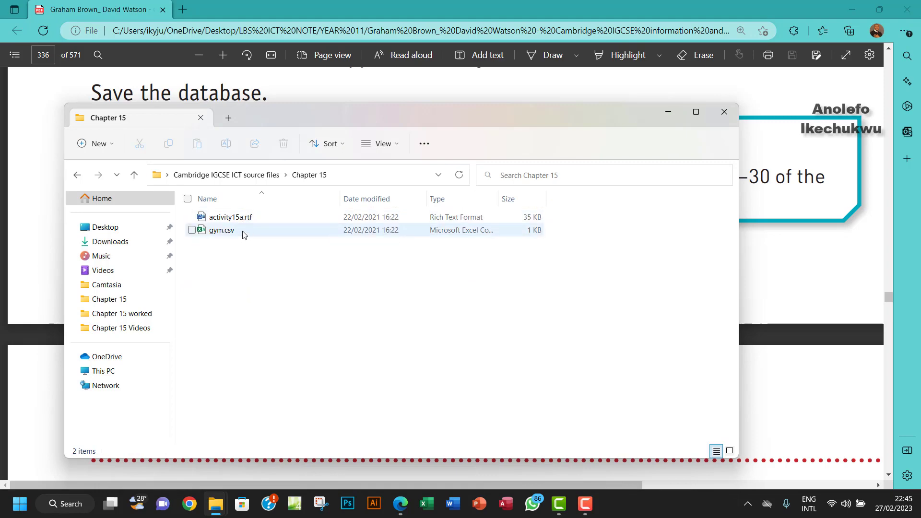
pyautogui.doubleClick(222, 230)
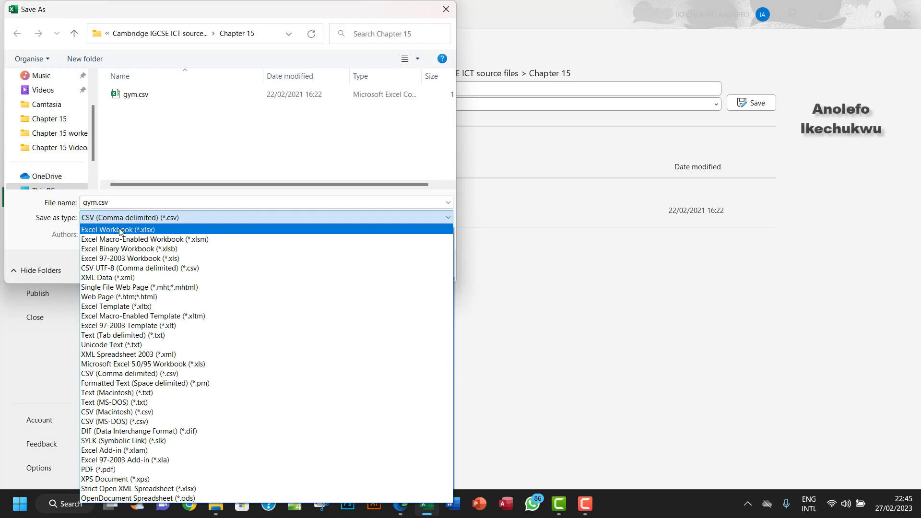
# Step: Save as an Excel Workbook named 'task 15d' in Desktop > Chapter 15 worked
pyautogui.click(118, 229)
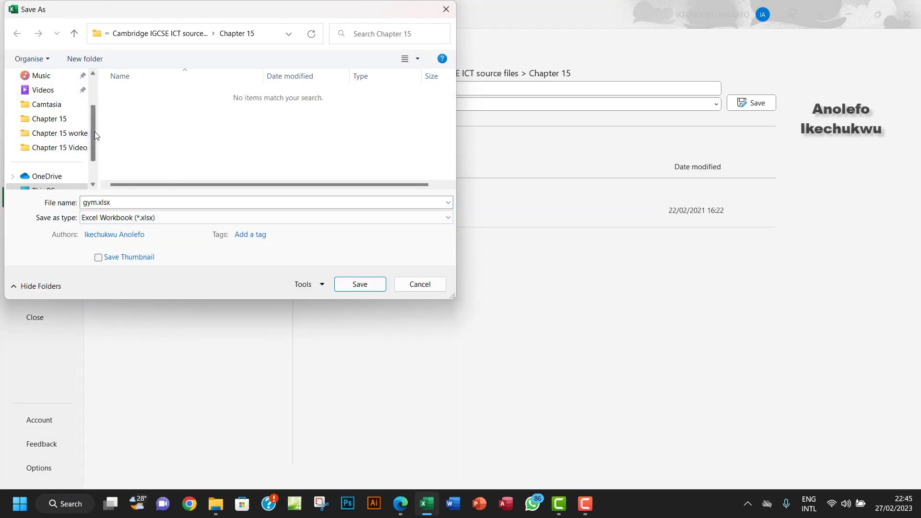
pyautogui.click(45, 105)
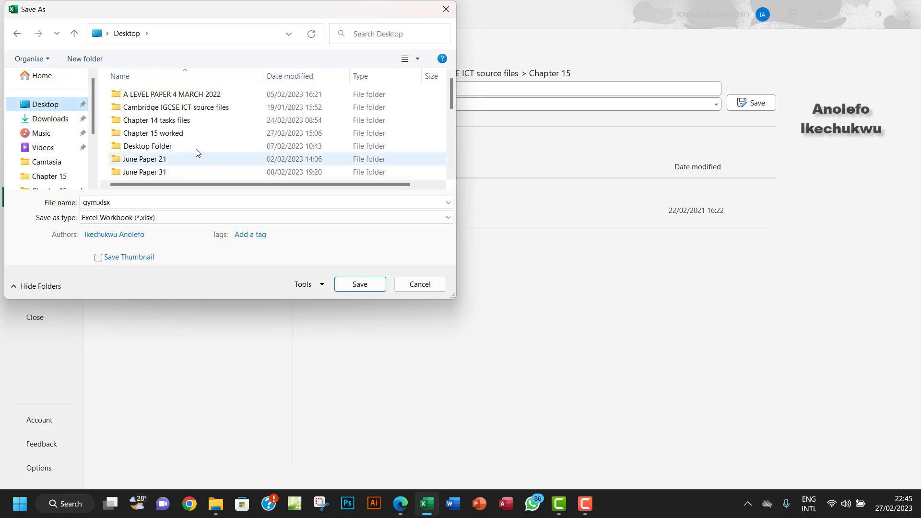
pyautogui.doubleClick(155, 133)
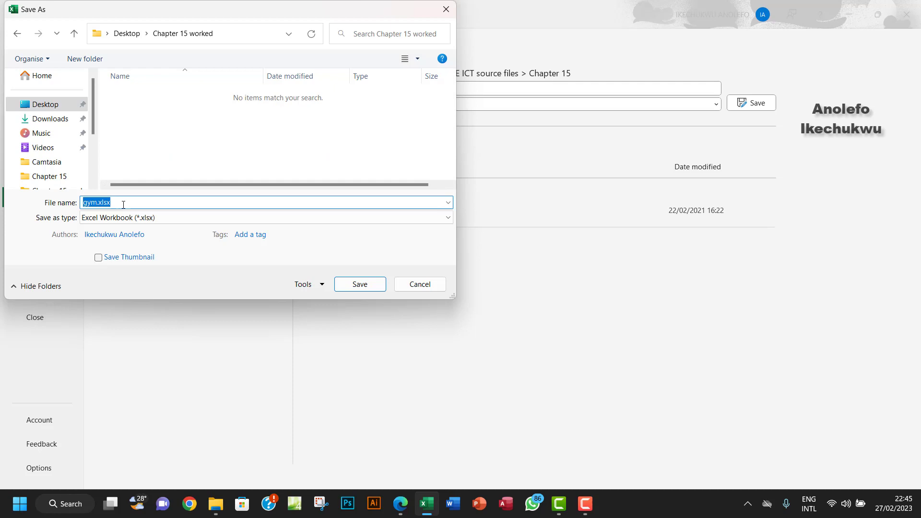
pyautogui.write('task 1')
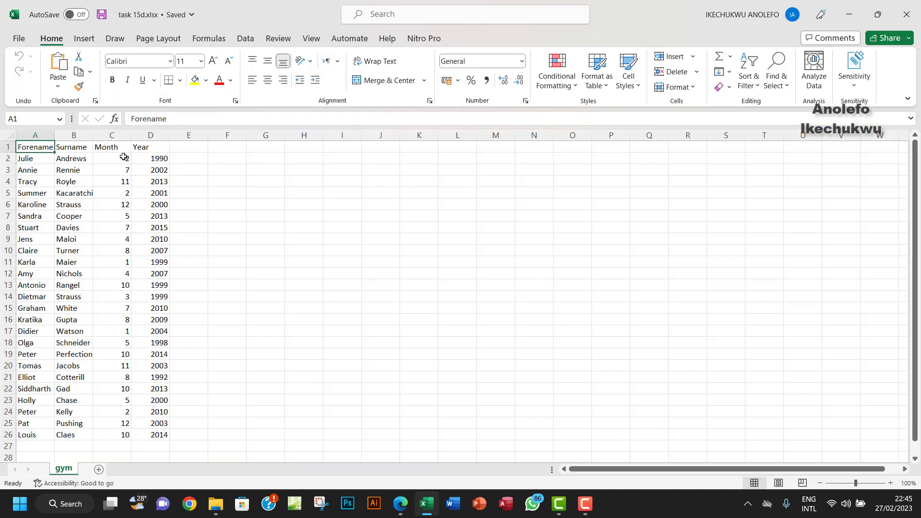
# Step: Select the Month column range C2:C31
pyautogui.moveTo(111, 158); pyautogui.dragTo(112, 193)
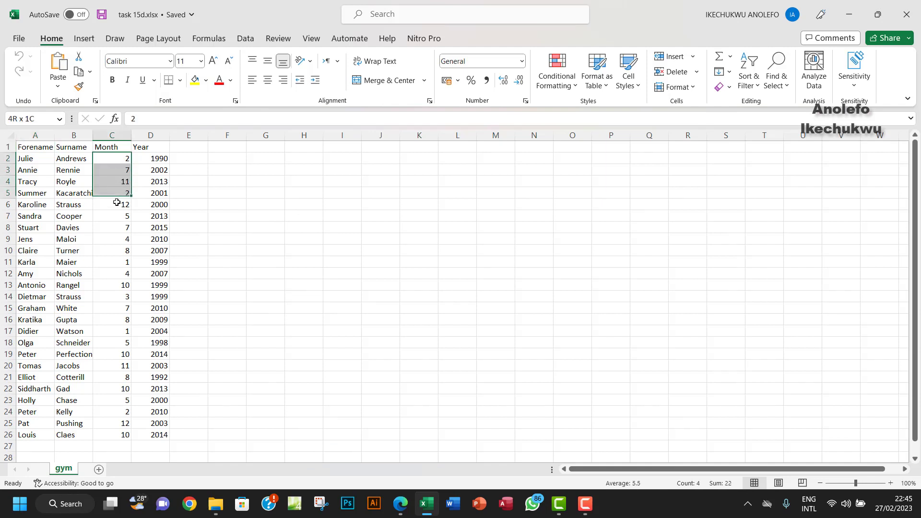
pyautogui.moveTo(111, 193); pyautogui.dragTo(111, 388)
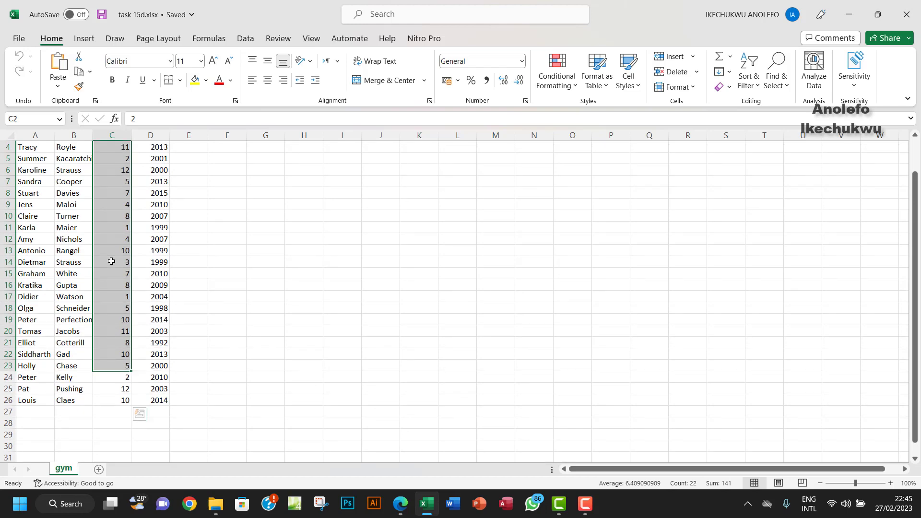
pyautogui.scroll(3)
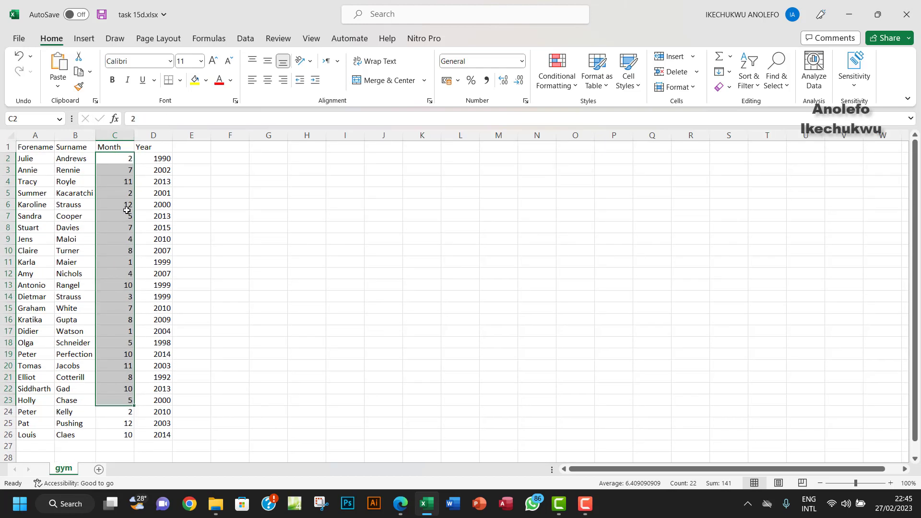
pyautogui.moveTo(116, 217)
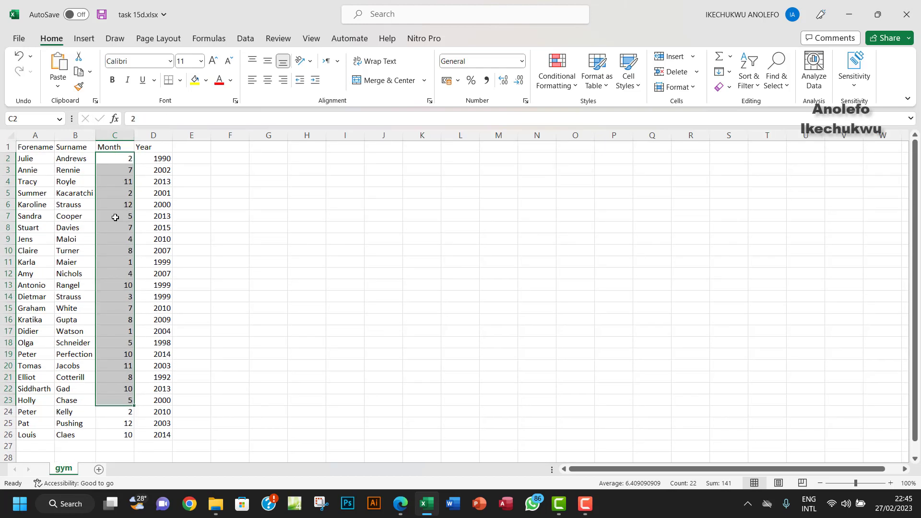
pyautogui.click(114, 157)
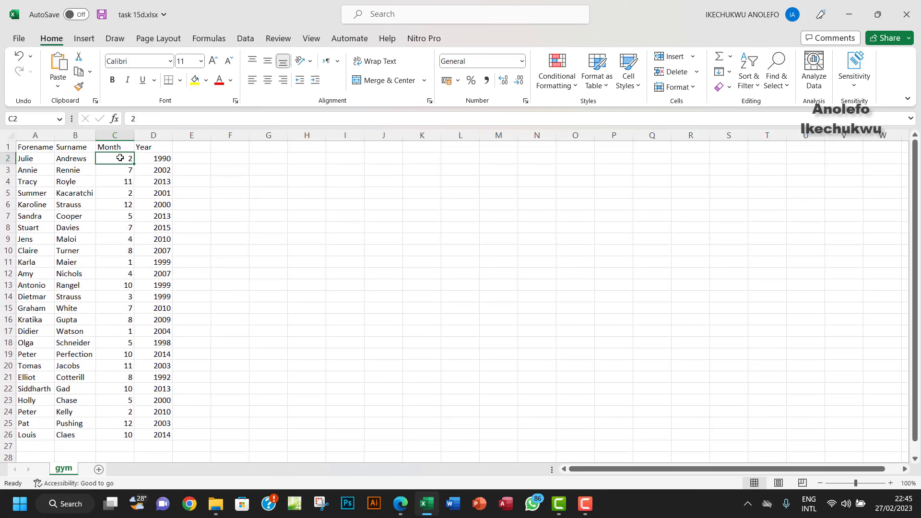
pyautogui.moveTo(114, 158); pyautogui.dragTo(114, 452)
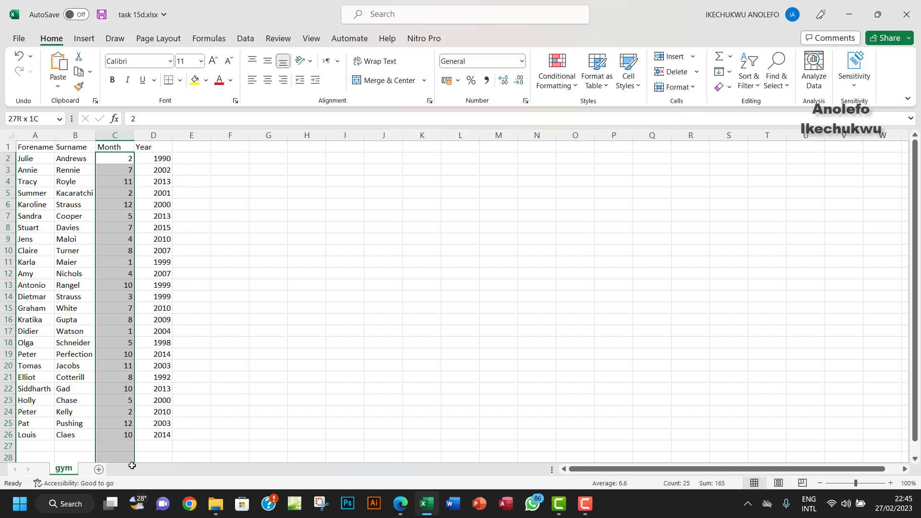
pyautogui.moveTo(115, 158); pyautogui.dragTo(127, 375)
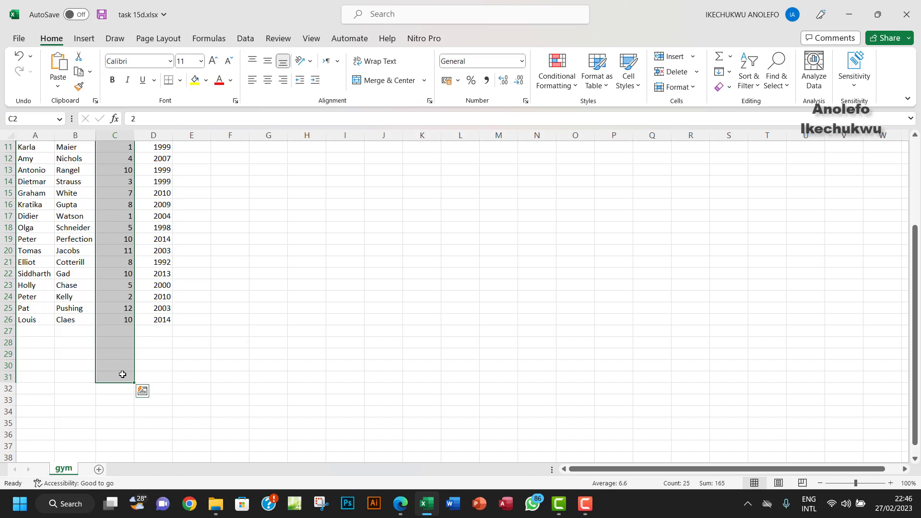
pyautogui.moveTo(111, 328)
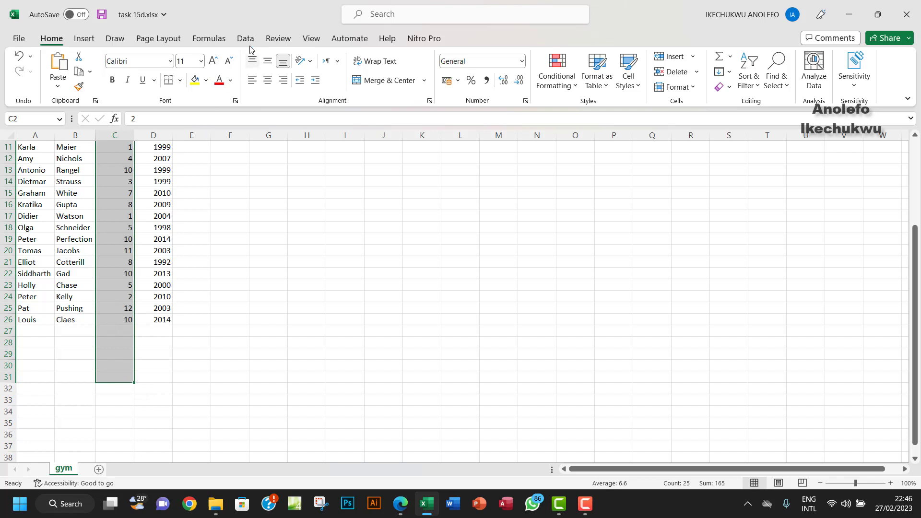
# Step: Open the Data Validation dialog from the Data tab's Data Tools group
pyautogui.click(245, 38)
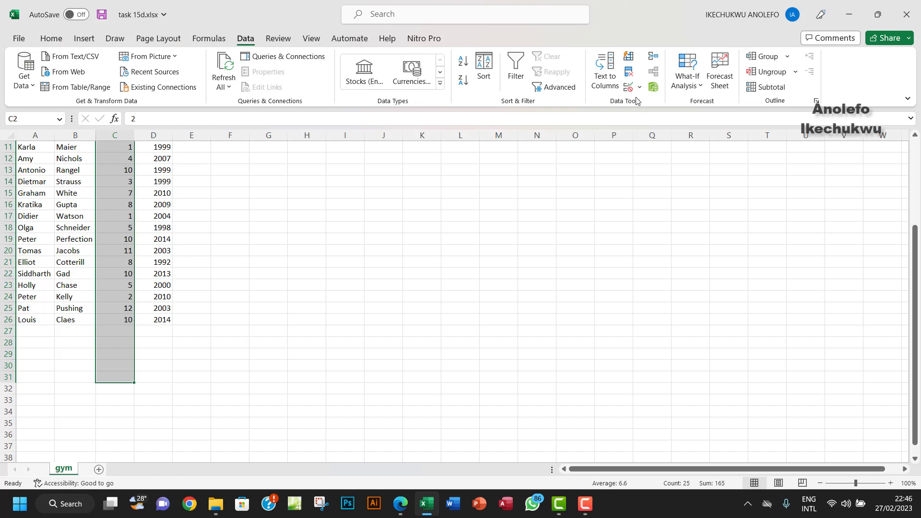
pyautogui.moveTo(627, 72)
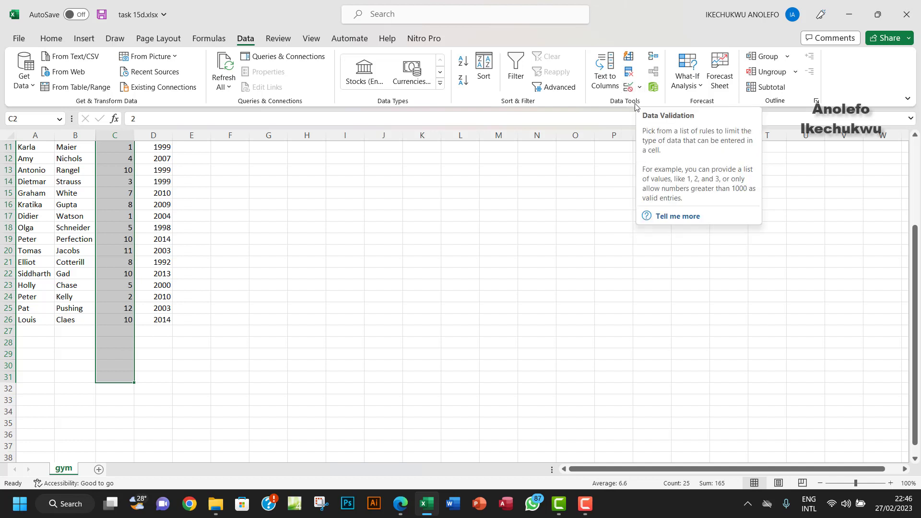
pyautogui.moveTo(629, 105)
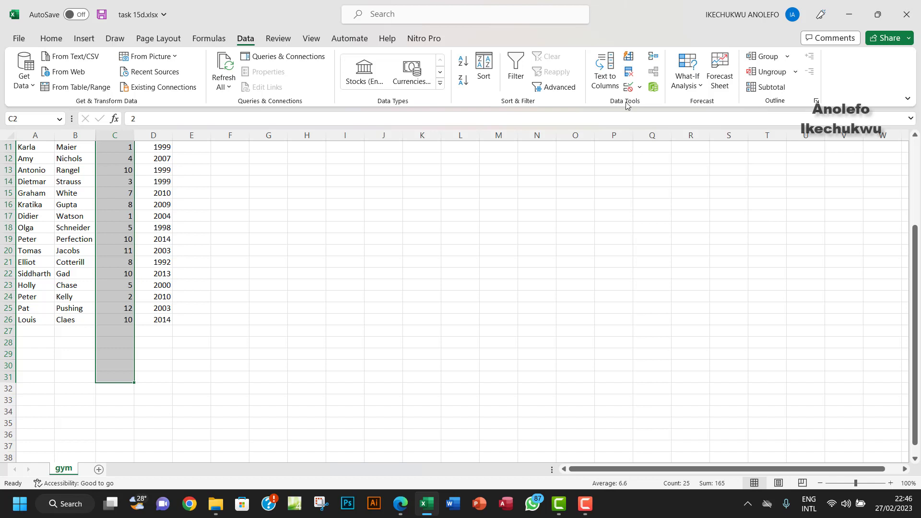
pyautogui.click(639, 87)
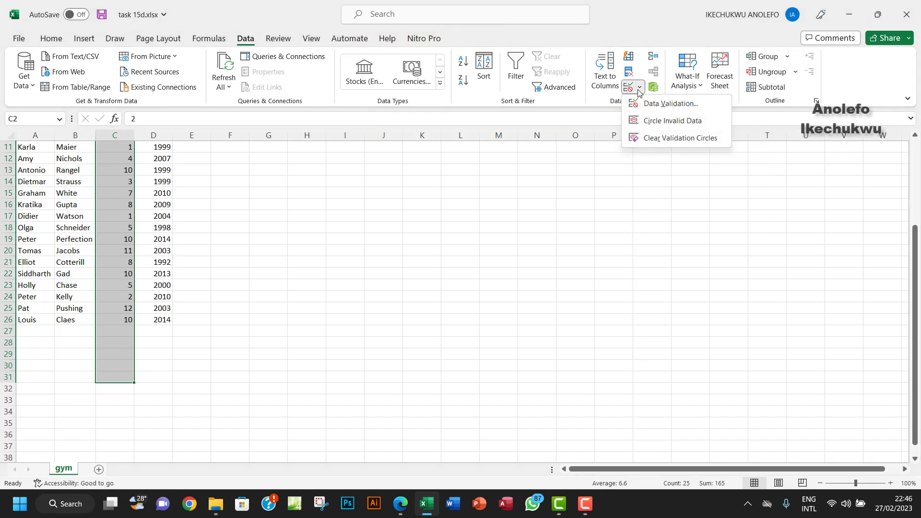
pyautogui.click(669, 103)
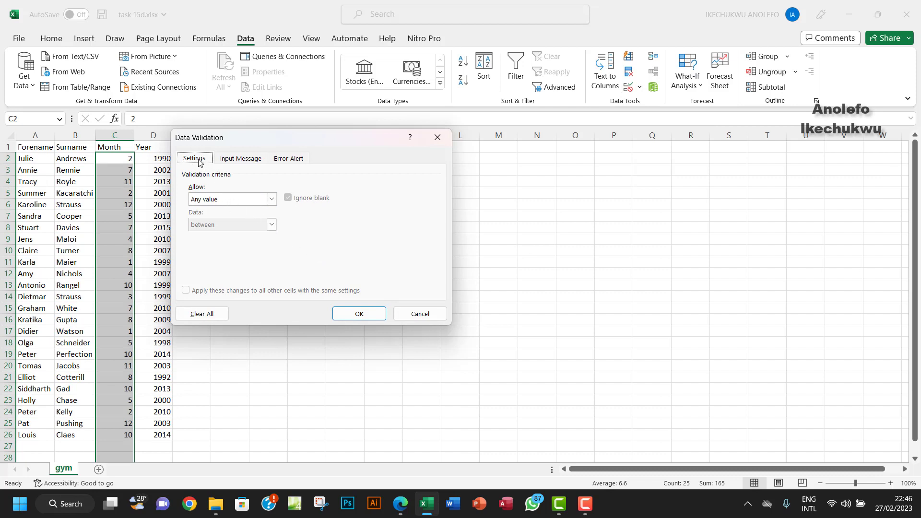
# Step: Allow only whole numbers between minimum 1 and maximum 12
pyautogui.click(270, 199)
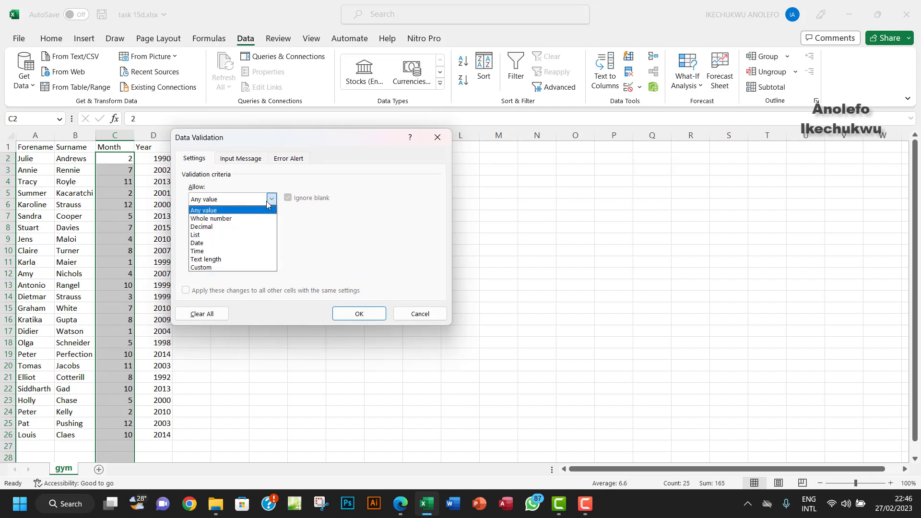
pyautogui.click(211, 218)
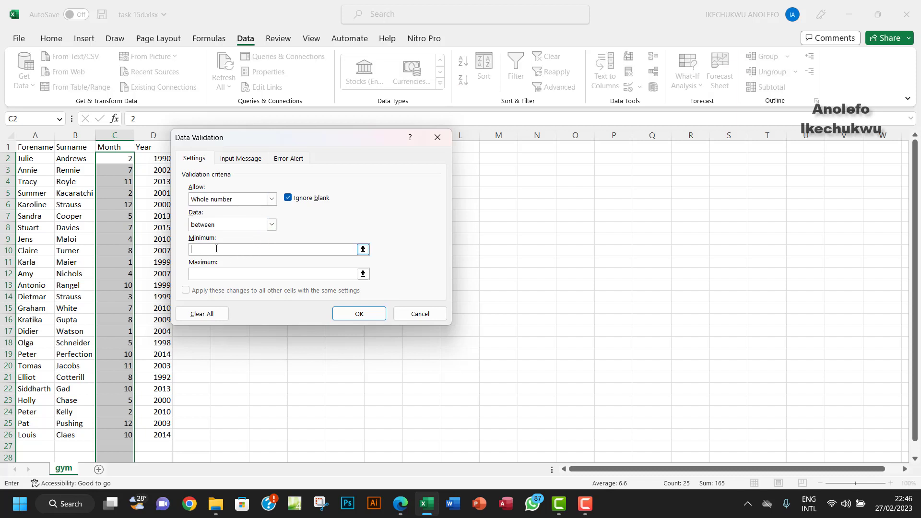
pyautogui.write('1')
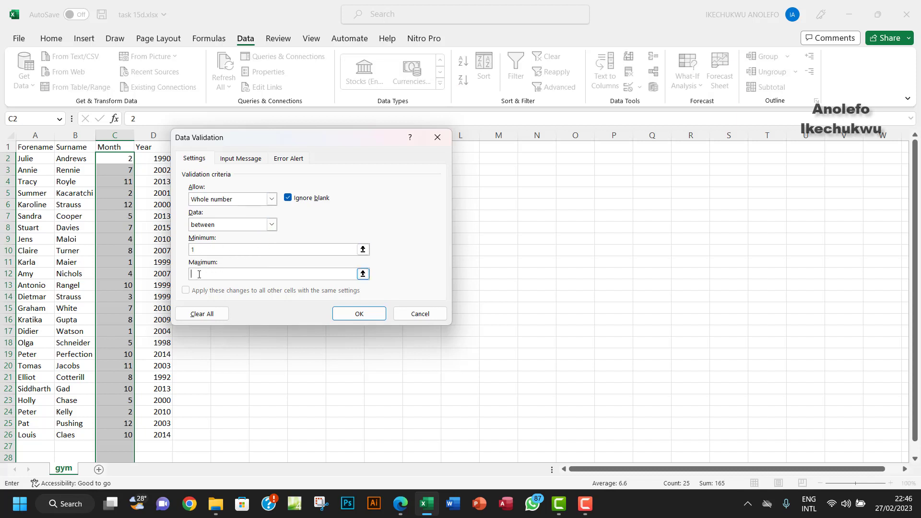
pyautogui.write('12')
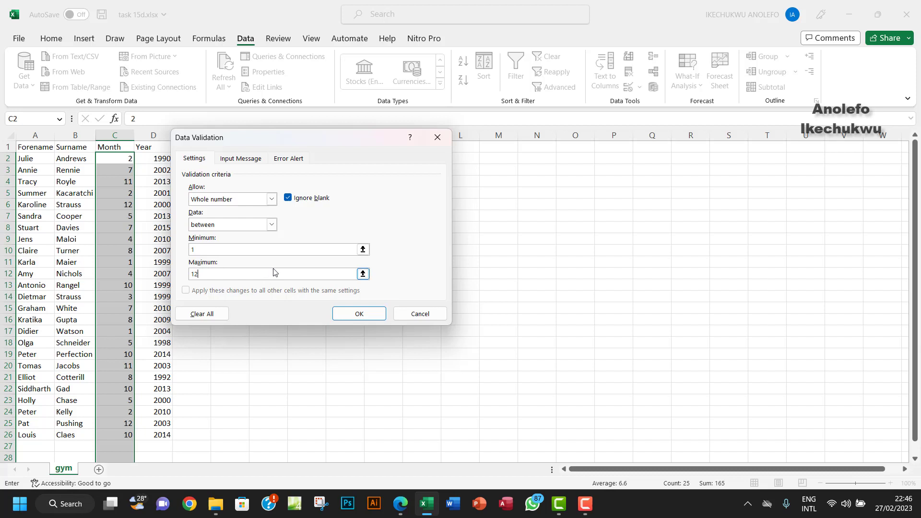
pyautogui.click(241, 158)
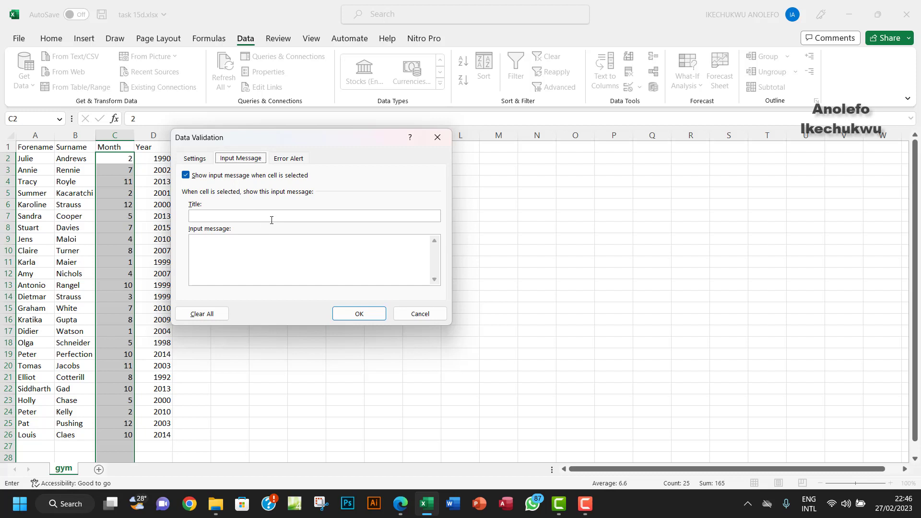
pyautogui.moveTo(266, 227)
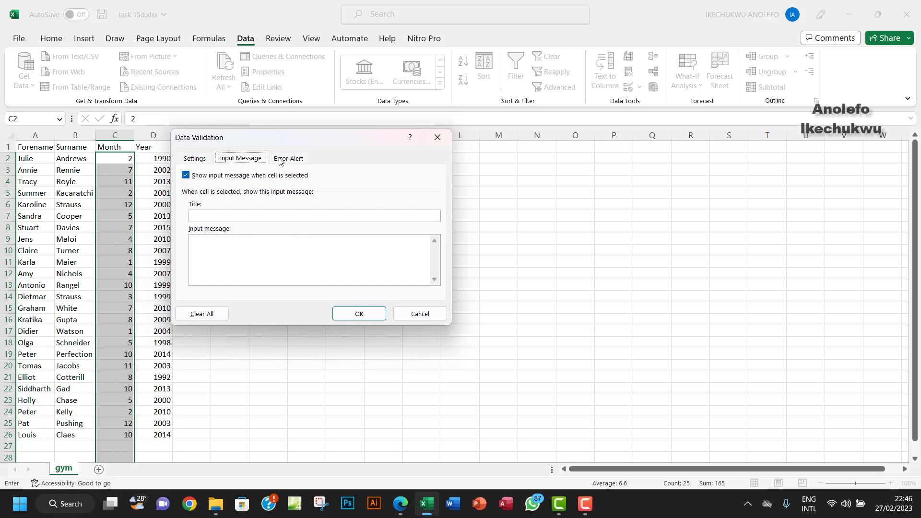
# Step: Set the Error Alert style to Stop
pyautogui.click(288, 158)
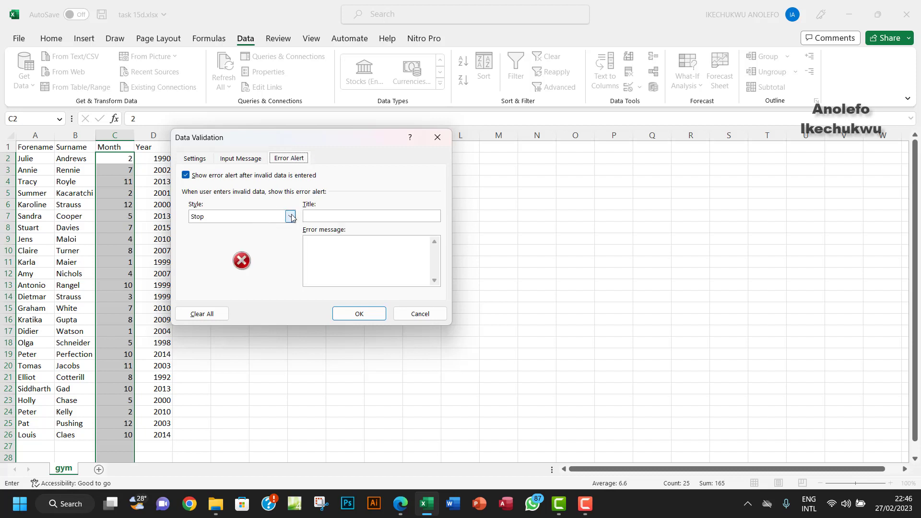
pyautogui.click(291, 216)
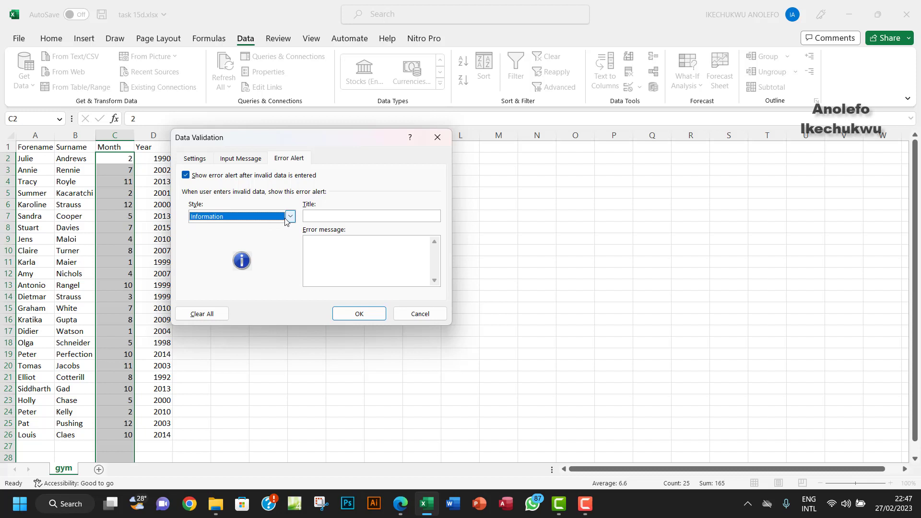
pyautogui.click(241, 216)
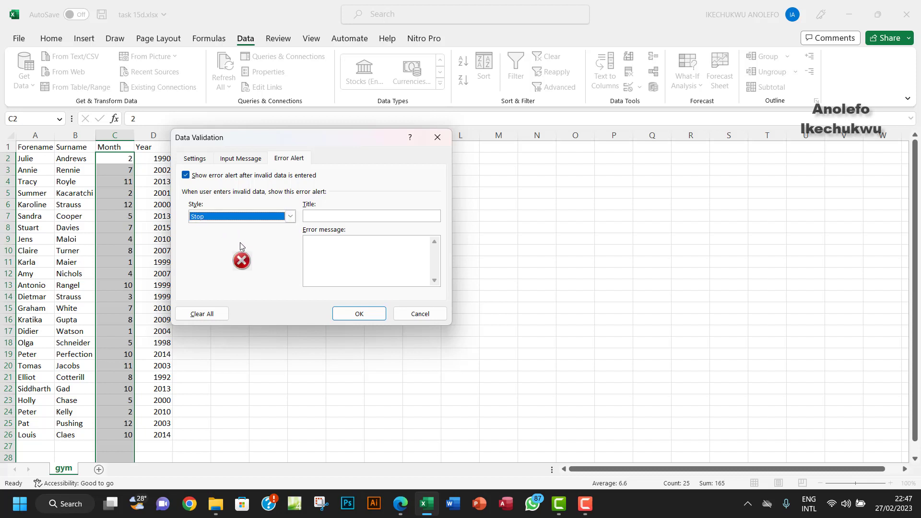
pyautogui.click(371, 215)
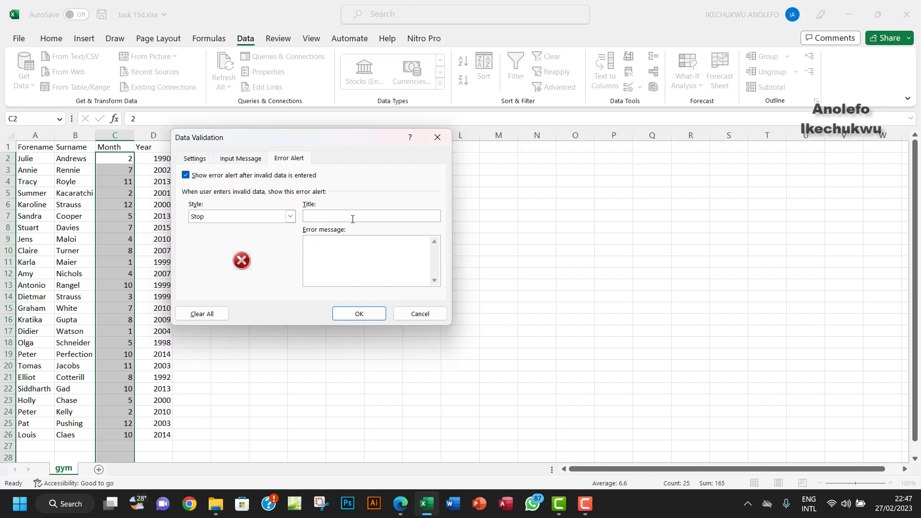
# Step: Title the alert 'Oops!' with message 'Data invalid. Input whole number between 1 and 12.' and apply
pyautogui.write('Oops')
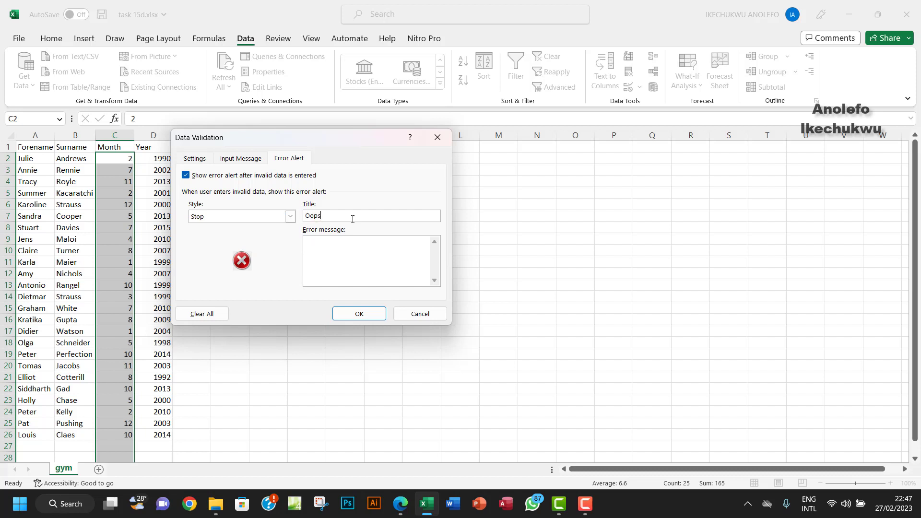
pyautogui.write('!')
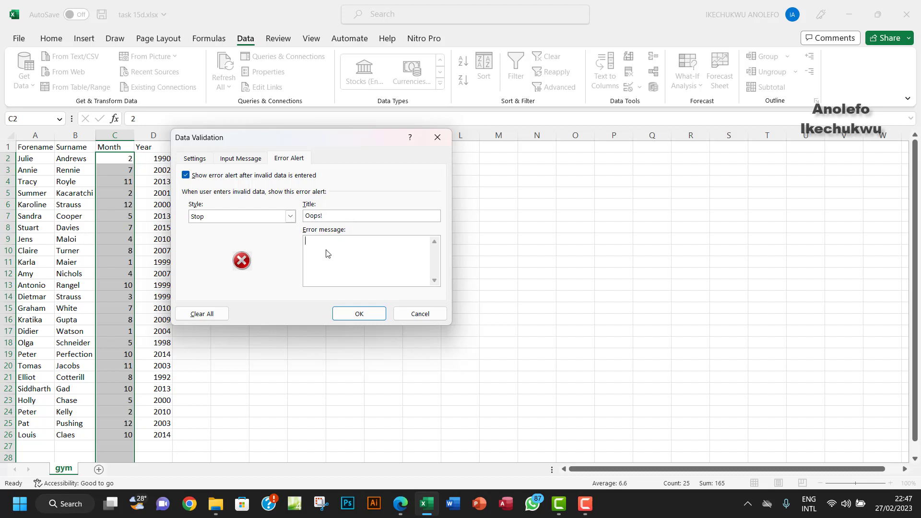
pyautogui.write('D')
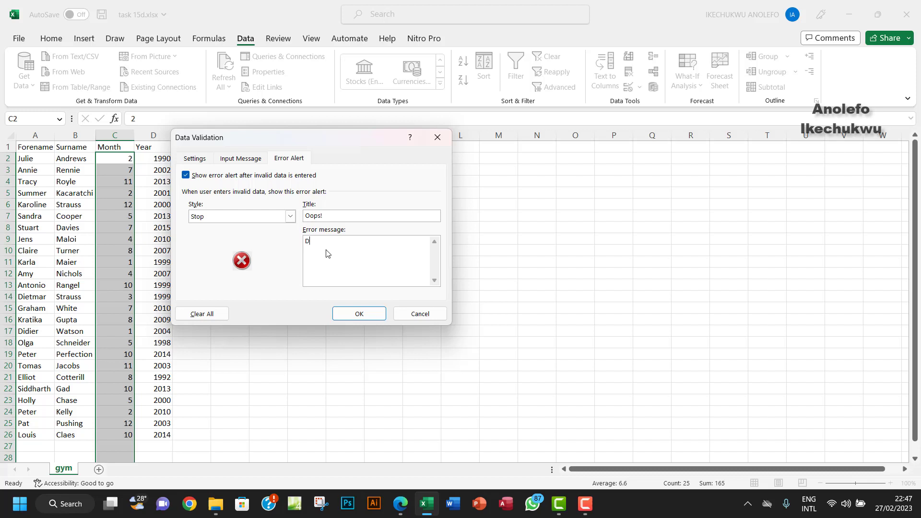
pyautogui.write('ata in')
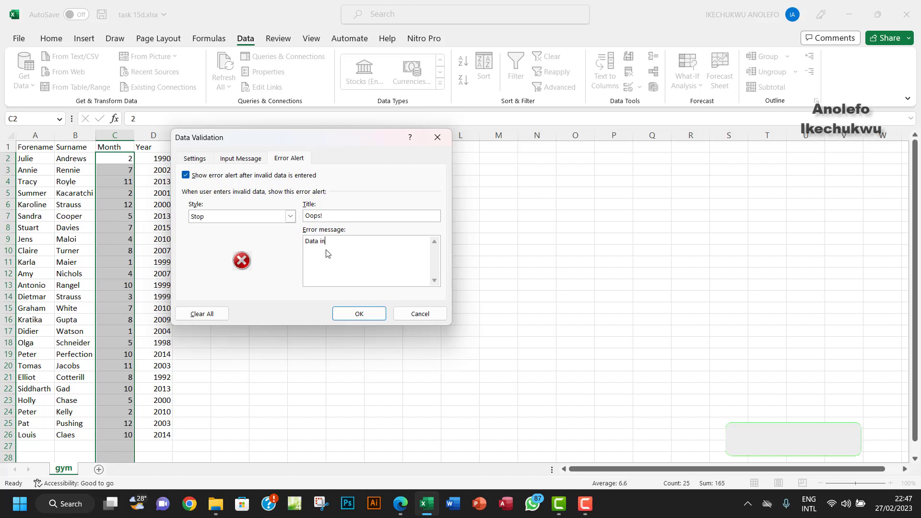
pyautogui.write('valid.')
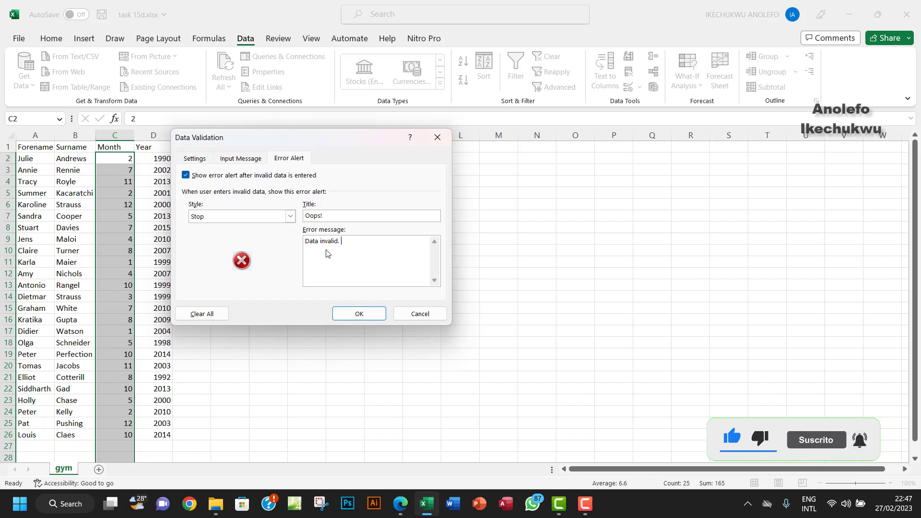
pyautogui.write('Input n')
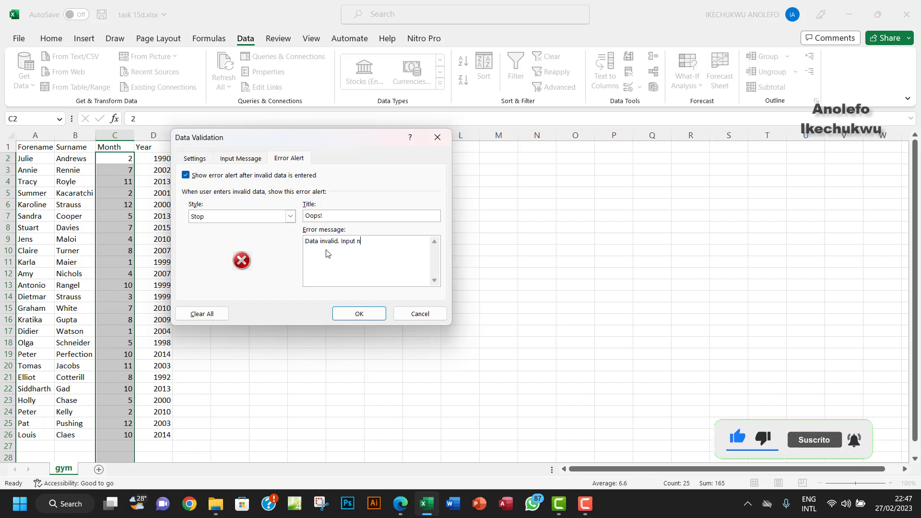
pyautogui.write('um')
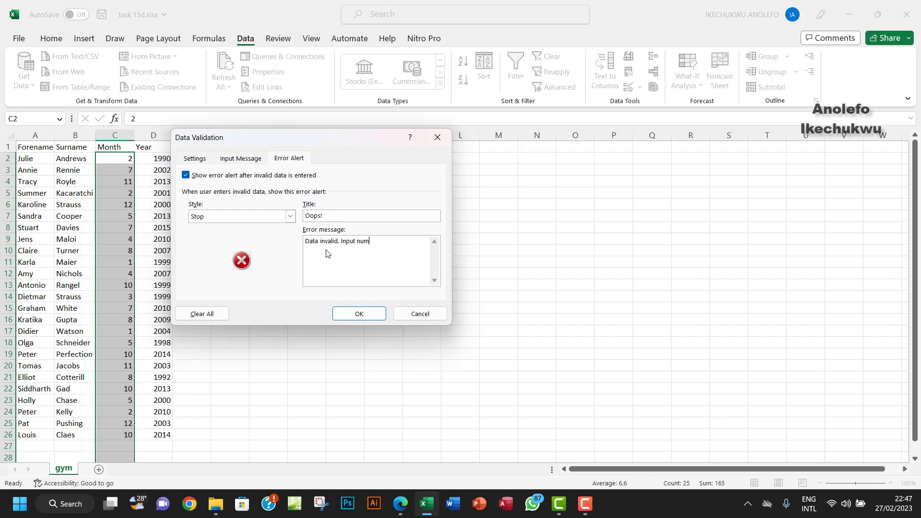
pyautogui.write('whole')
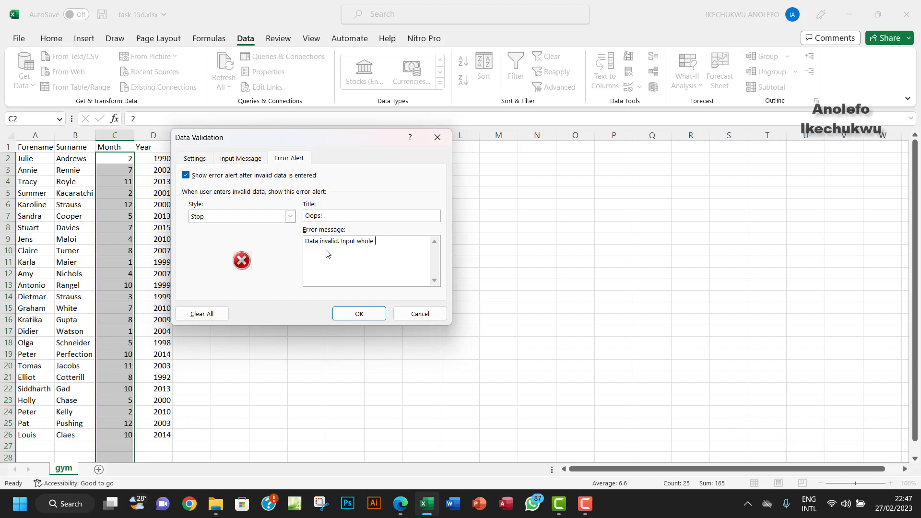
pyautogui.write('number between')
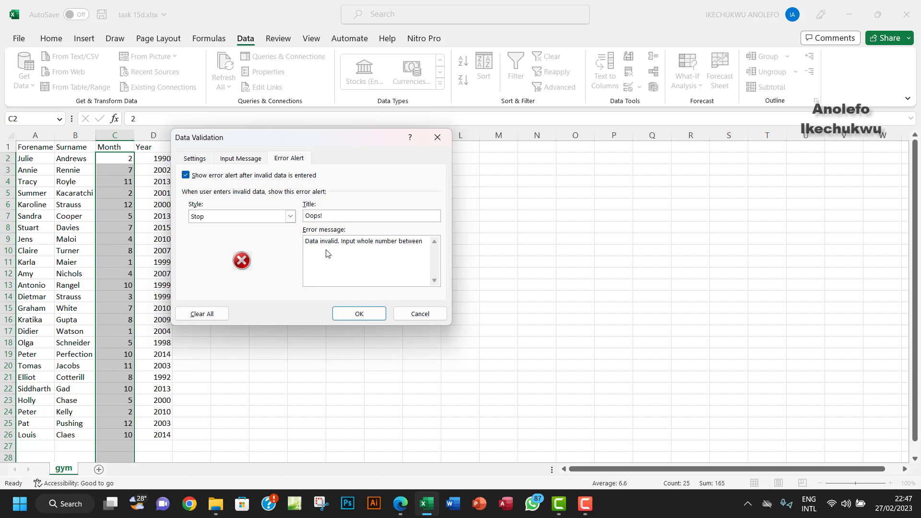
pyautogui.write('1')
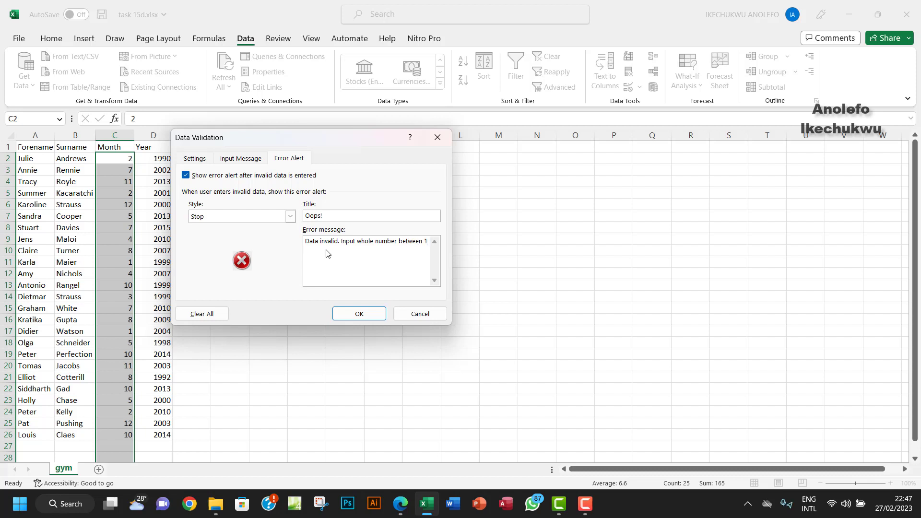
pyautogui.write('and 12.')
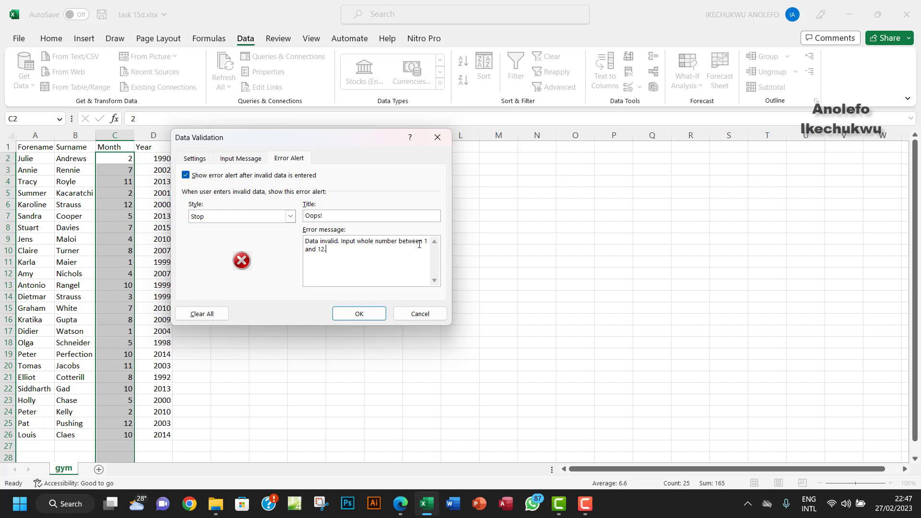
pyautogui.moveTo(356, 277)
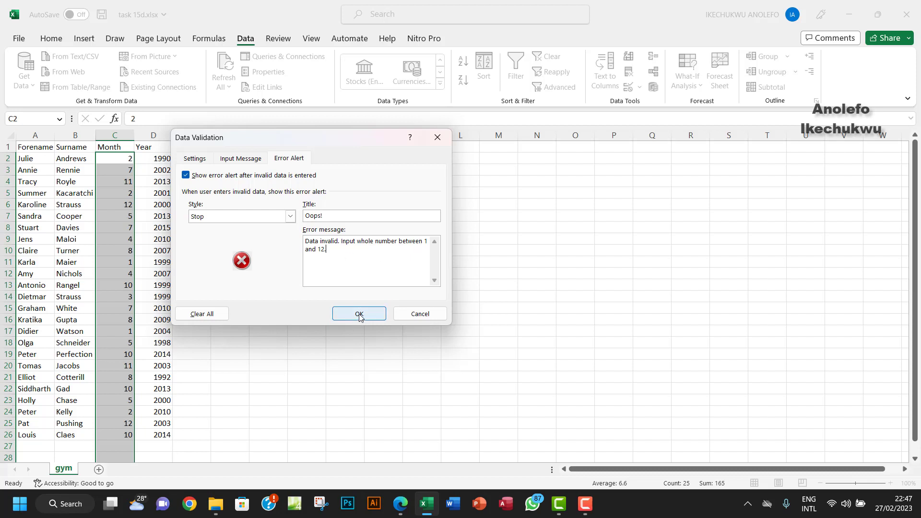
pyautogui.click(359, 314)
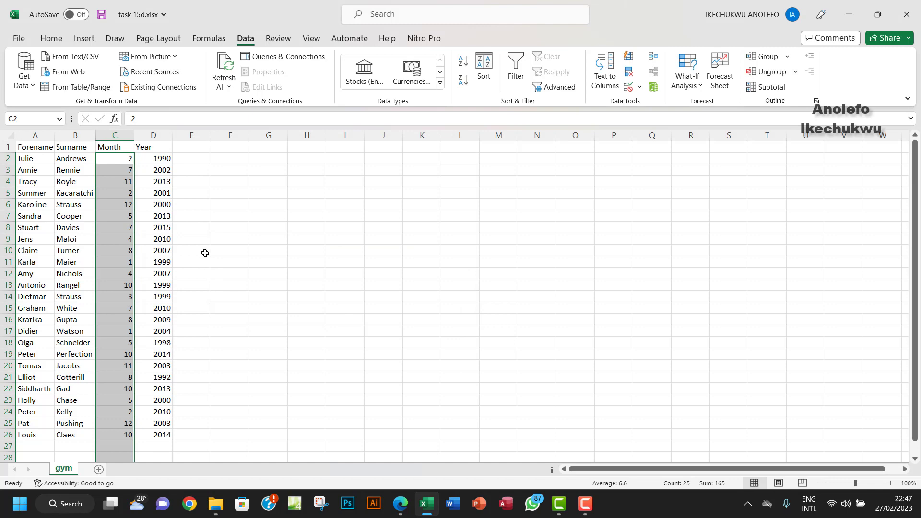
# Step: Scroll down and start typing a test month value into empty cell C27
pyautogui.scroll(-3)
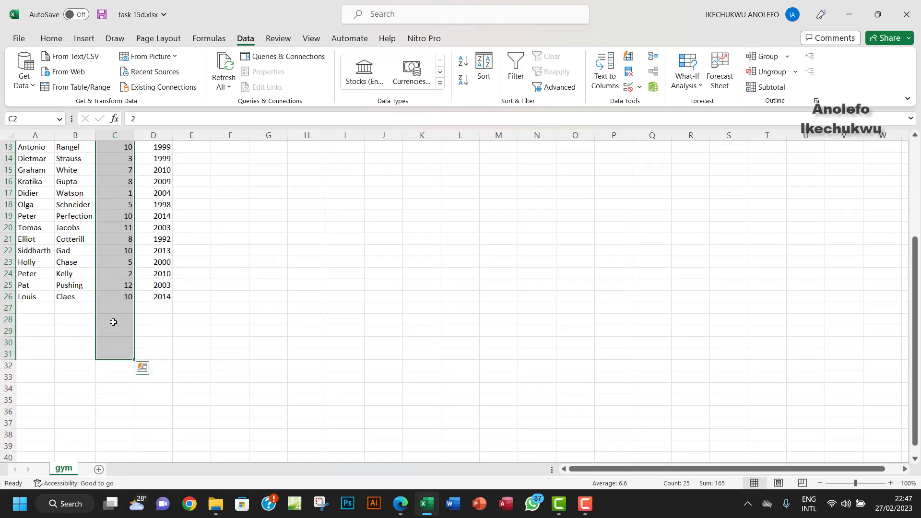
pyautogui.click(8, 308)
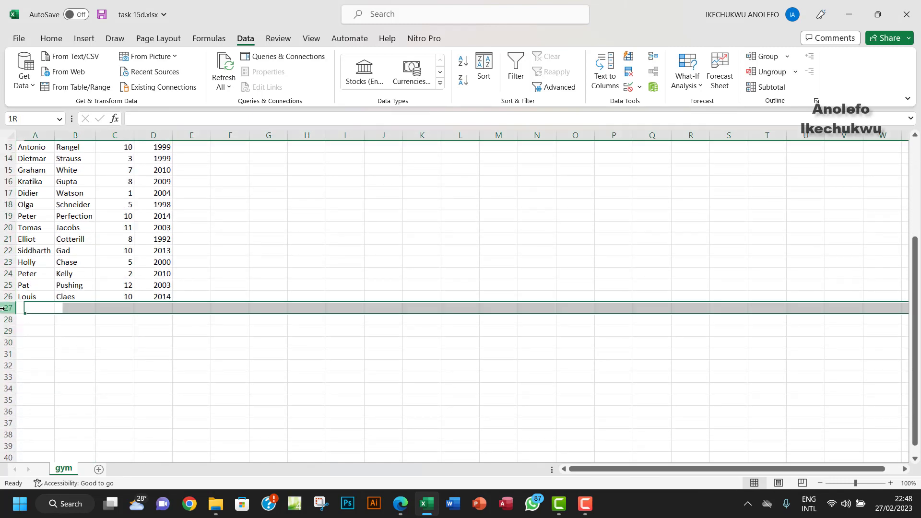
pyautogui.write('1')
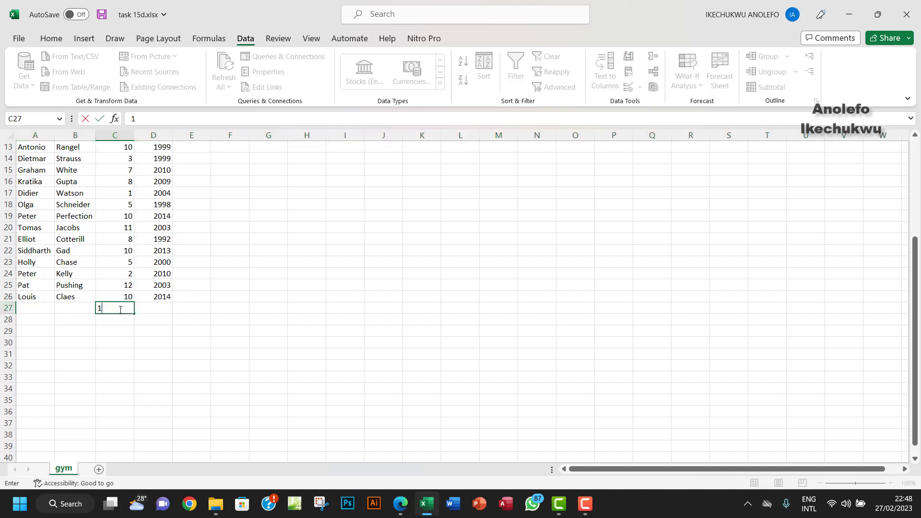
pyautogui.write('2')
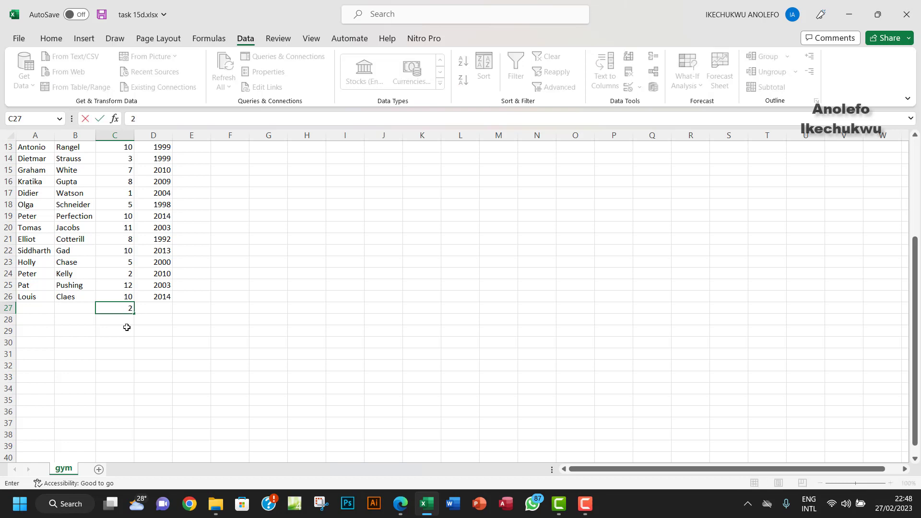
# Step: Commit 13 in C27, confirm the Oops! alert rejects it, and cancel
pyautogui.write('13')
pyautogui.press('Enter')
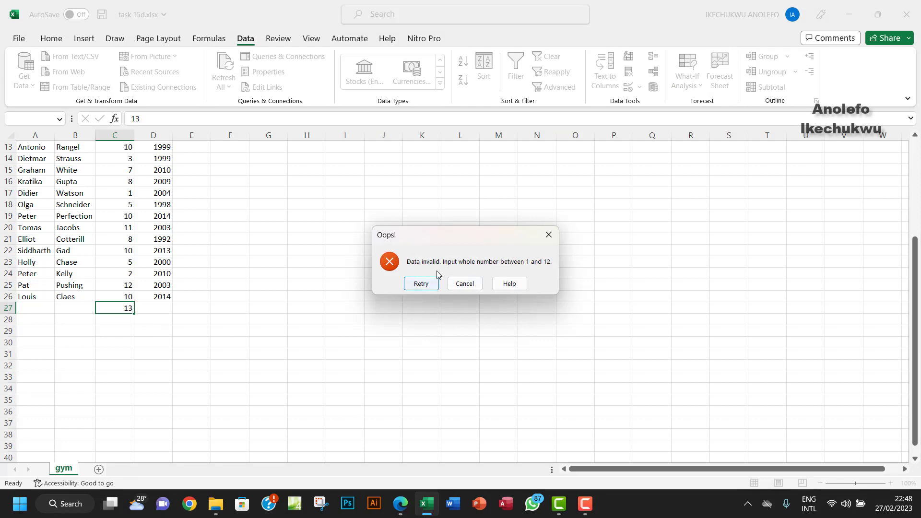
pyautogui.moveTo(510, 269)
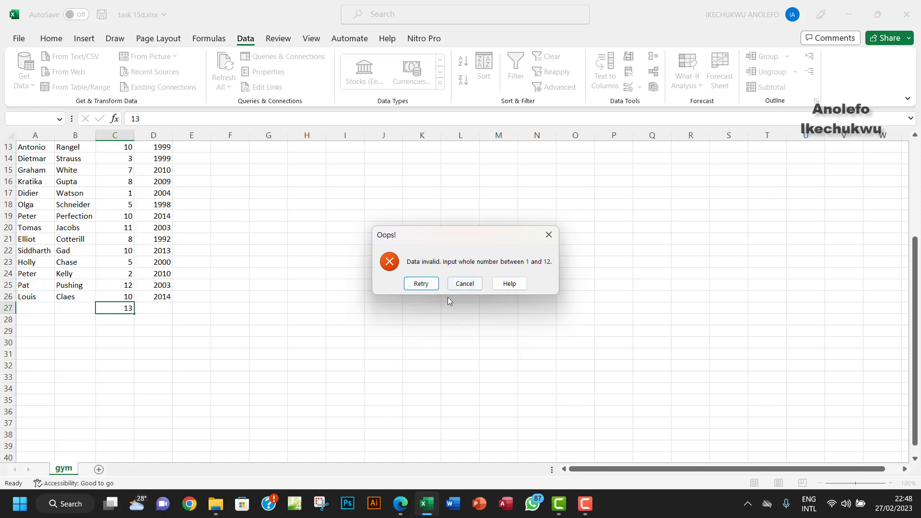
pyautogui.click(421, 283)
pyautogui.write('2')
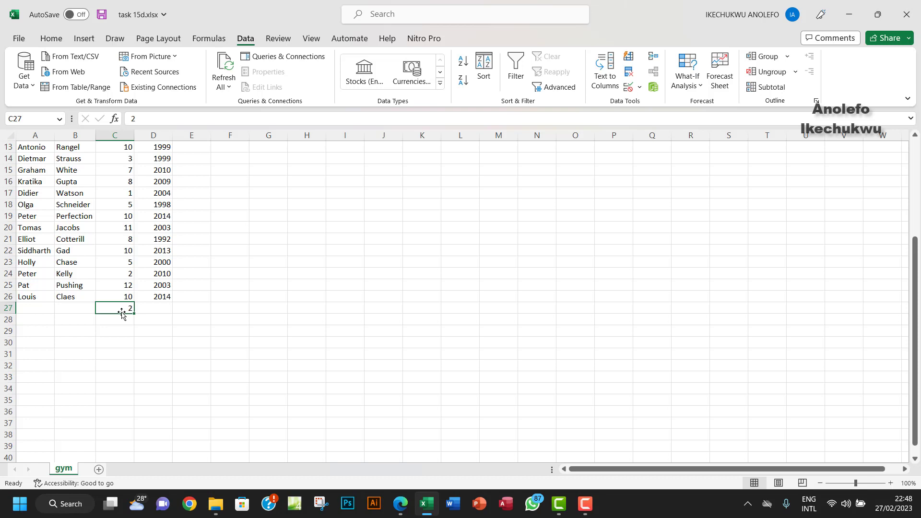
pyautogui.moveTo(400, 503)
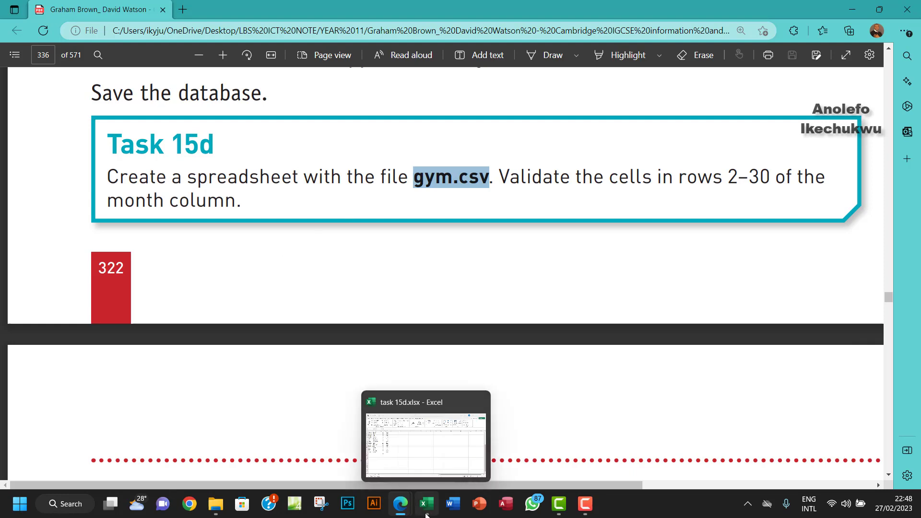
pyautogui.click(426, 503)
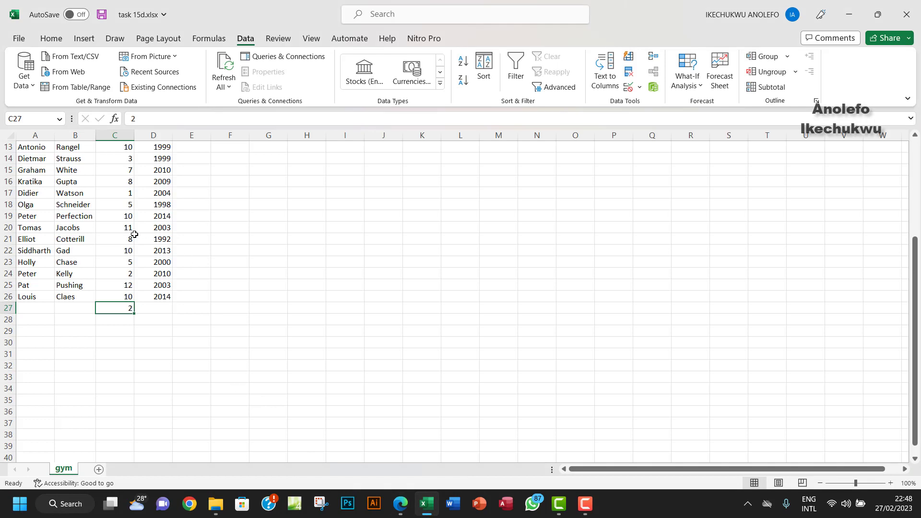
pyautogui.moveTo(129, 314)
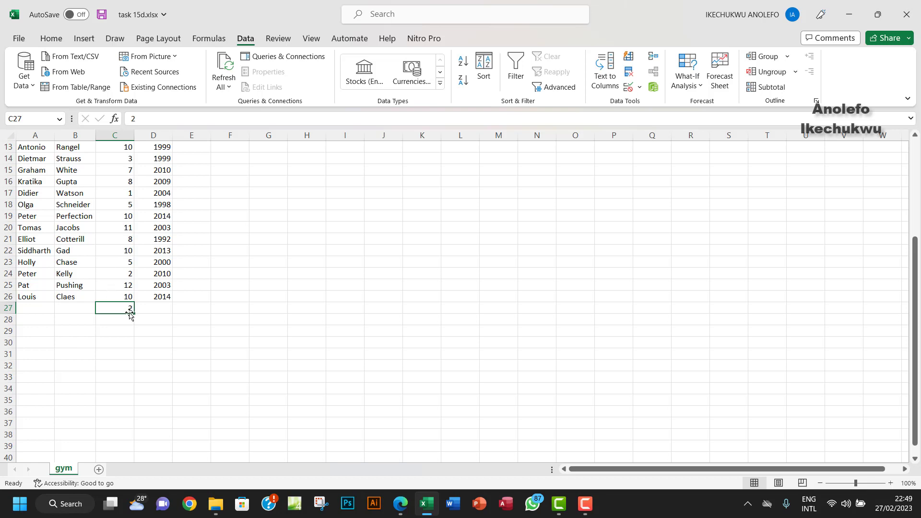
pyautogui.scroll(3)
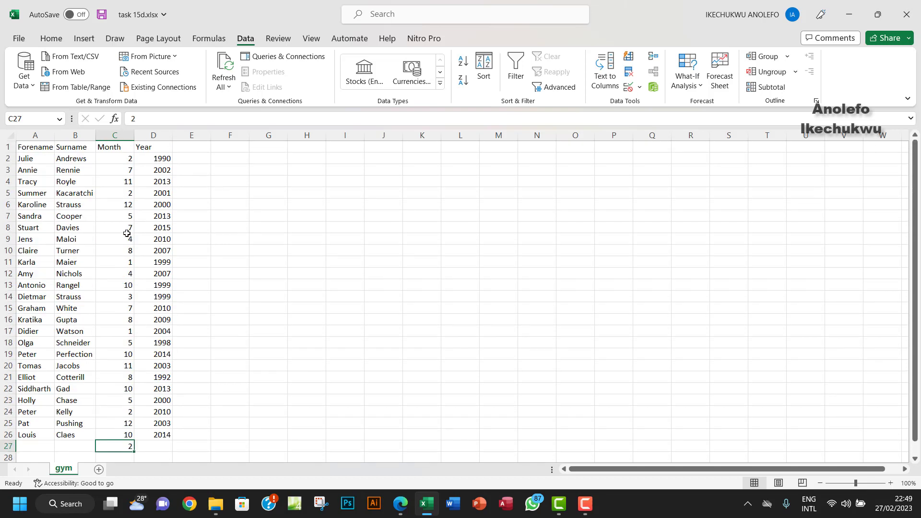
pyautogui.moveTo(133, 393)
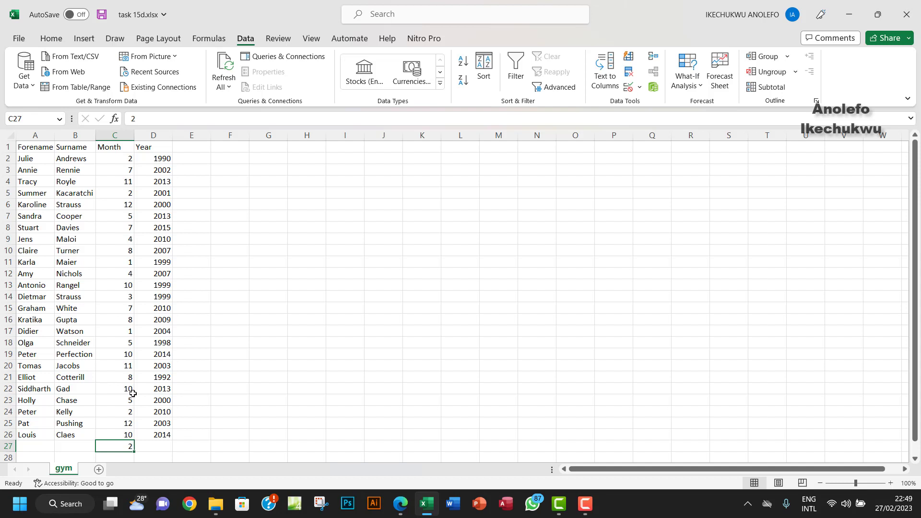